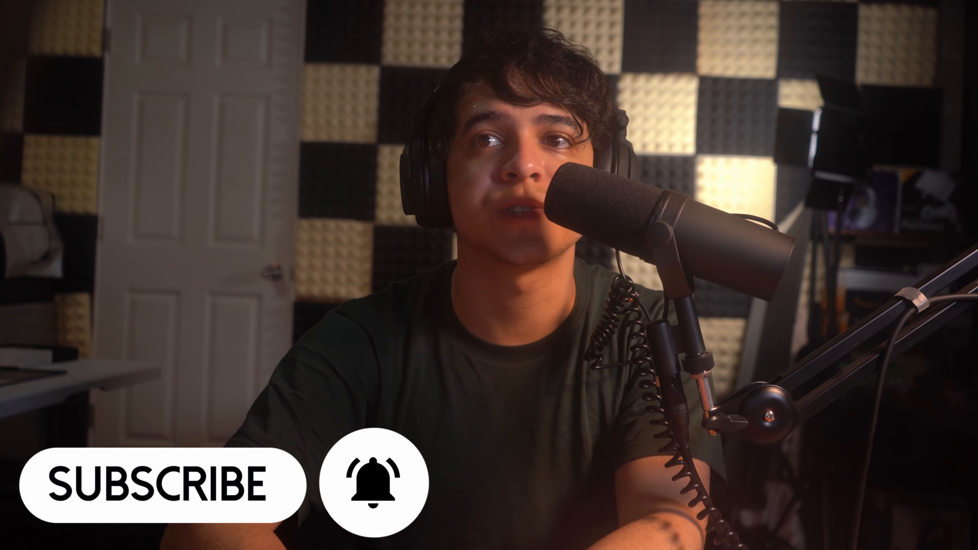
left_click(369, 481)
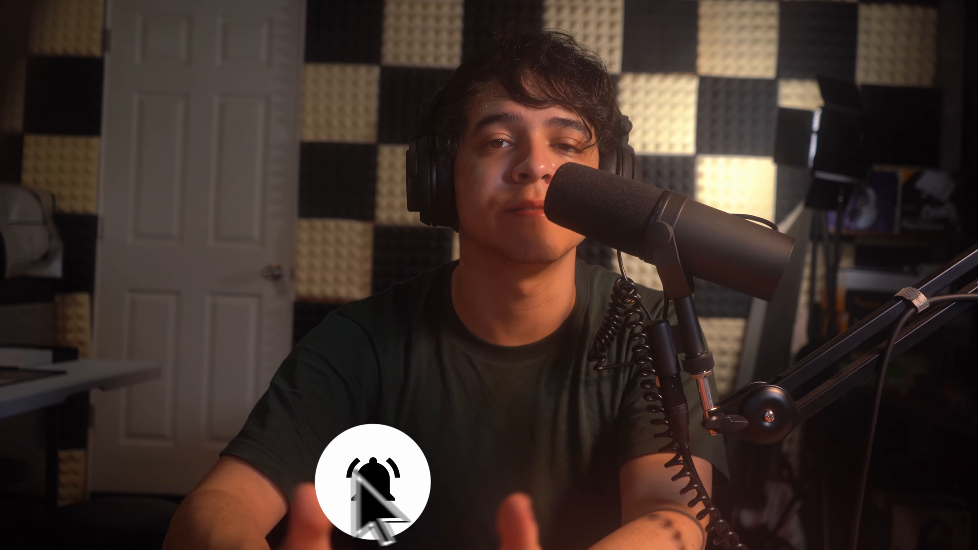